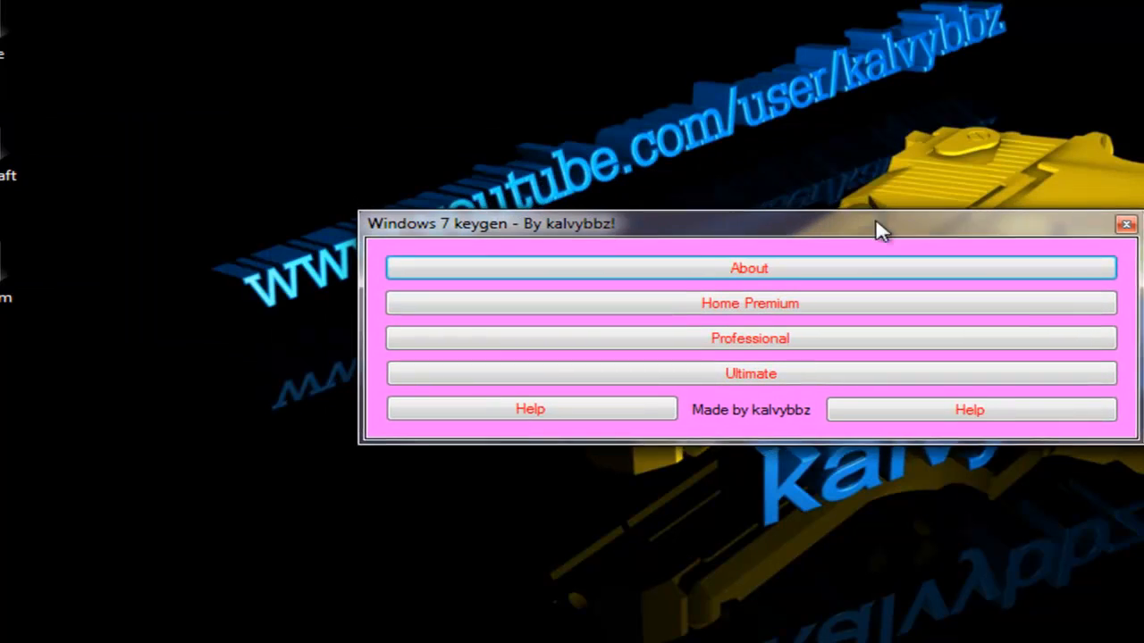
Step: View and dismiss the About message, then the Professional and Ultimate product keys
{"action": "left_click", "coordinate": [747, 267]}
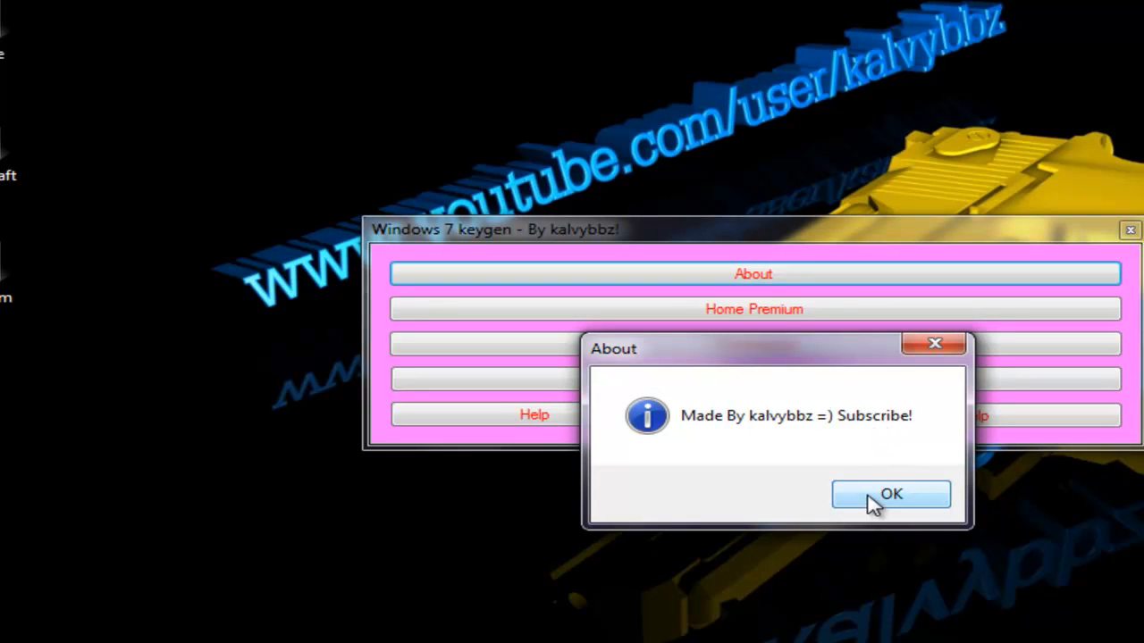
{"action": "left_click", "coordinate": [892, 494]}
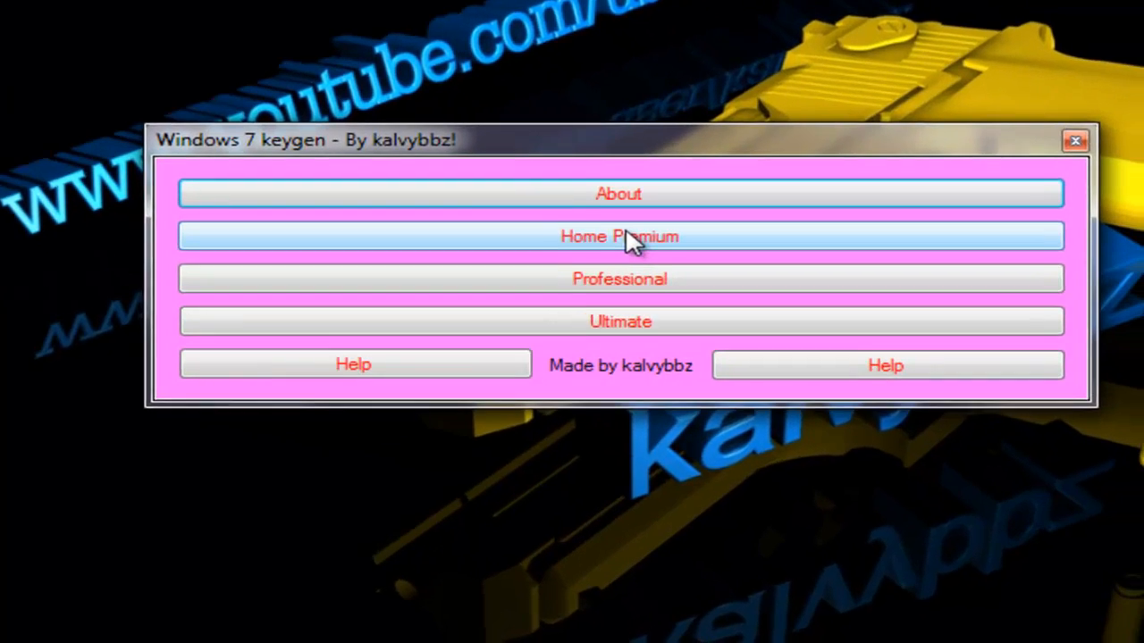
{"action": "left_click", "coordinate": [618, 236]}
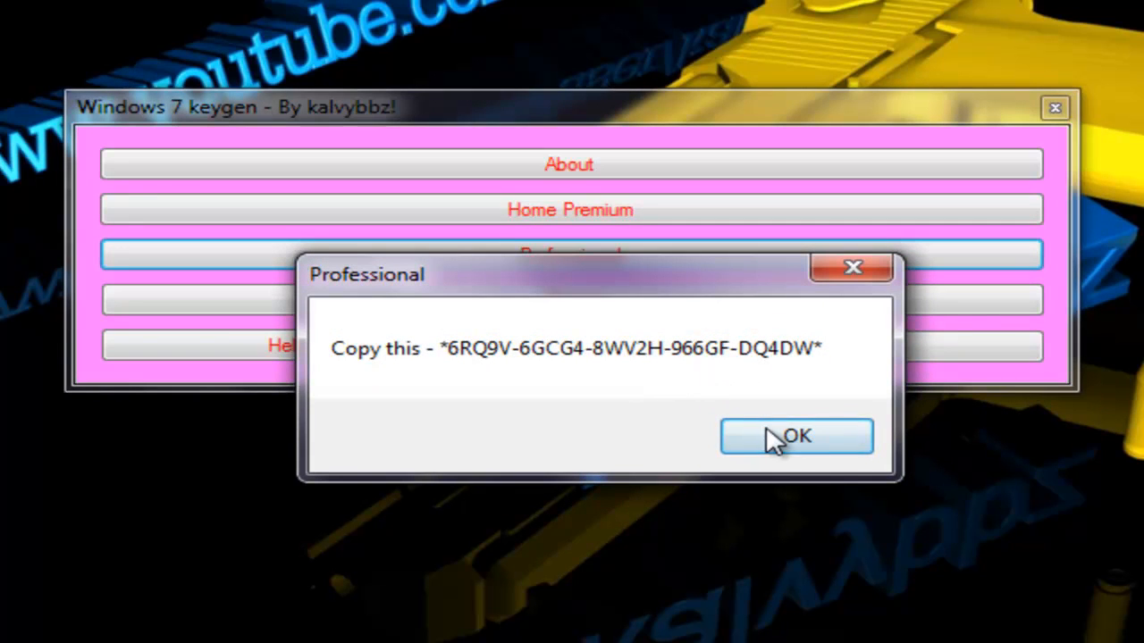
{"action": "left_click", "coordinate": [794, 437]}
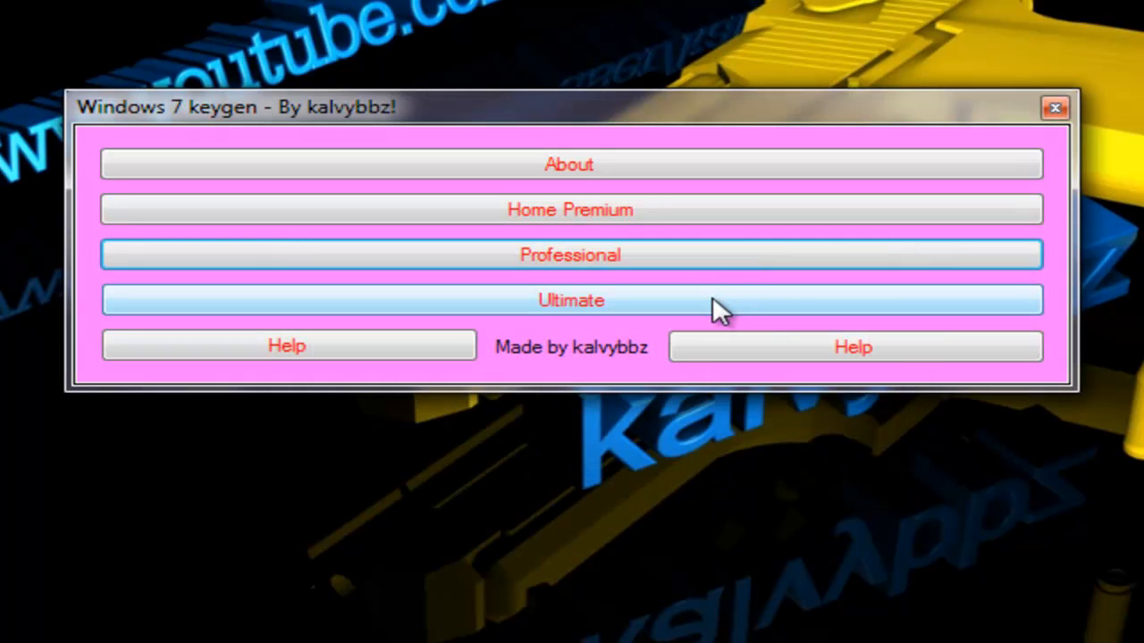
{"action": "left_click", "coordinate": [568, 299]}
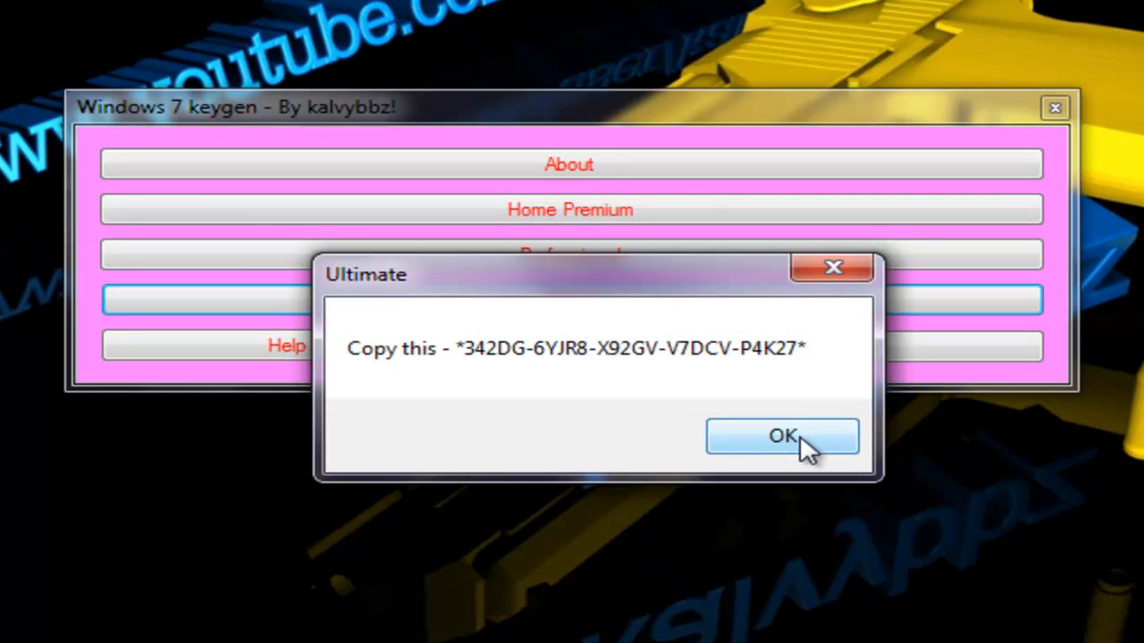
{"action": "left_click", "coordinate": [783, 437]}
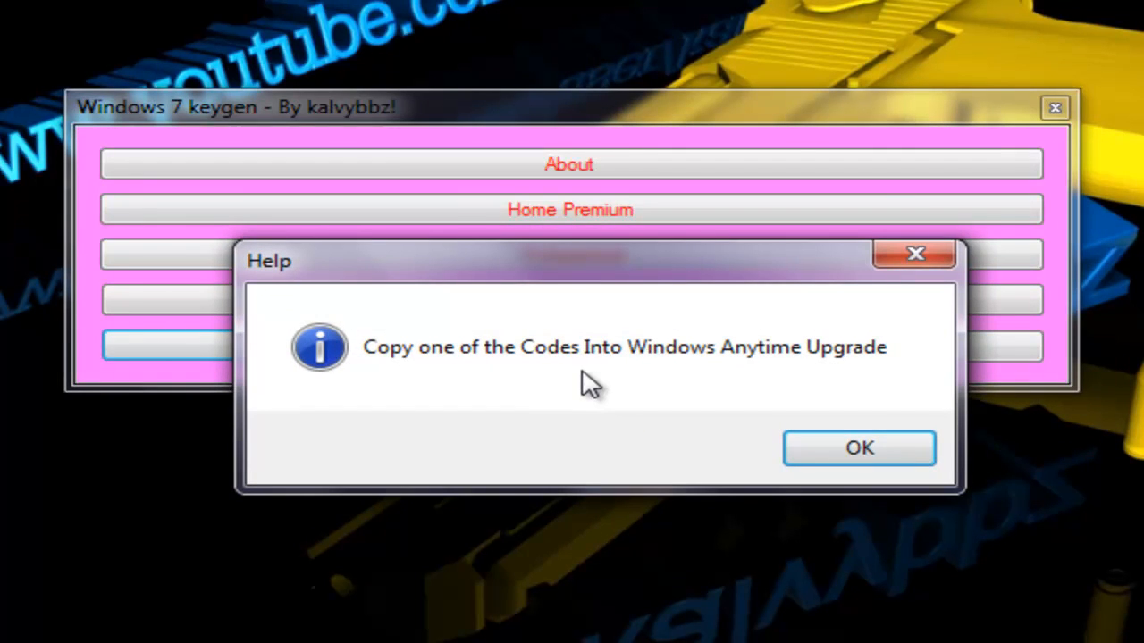
{"action": "left_click", "coordinate": [859, 448]}
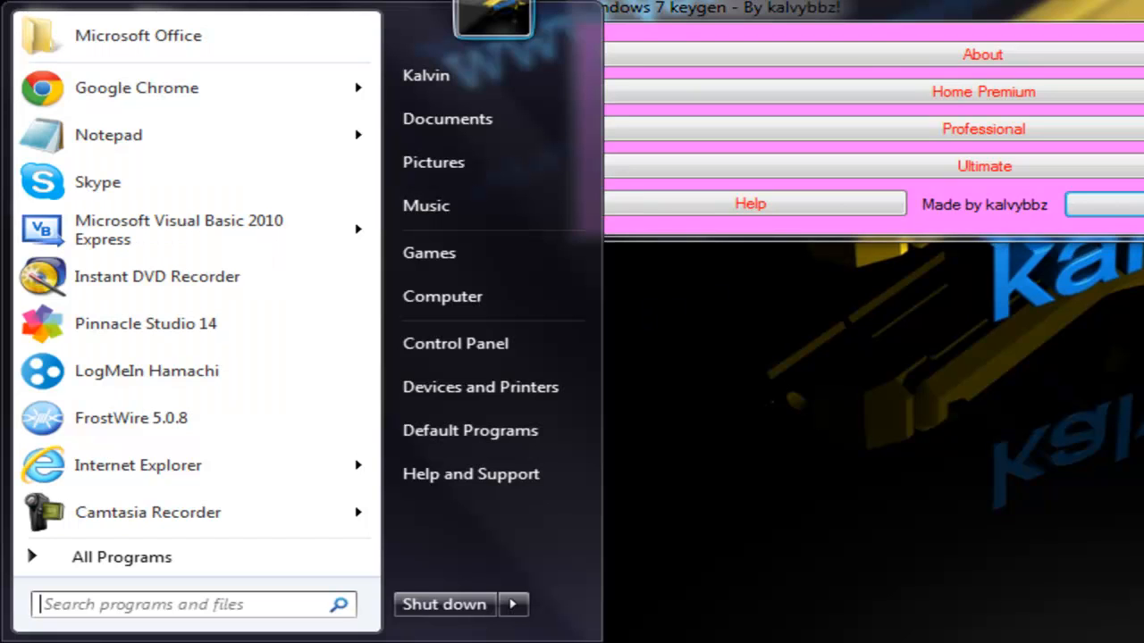
Step: Type 'Any' into the Start menu search box
{"action": "type", "text": "A"}
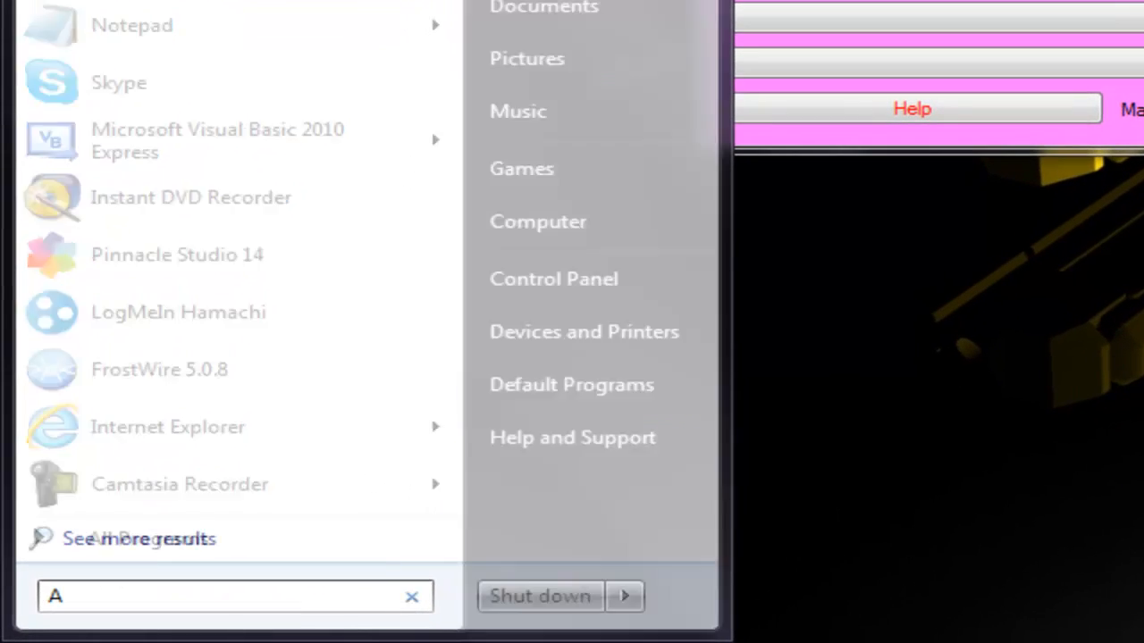
{"action": "type", "text": "ny"}
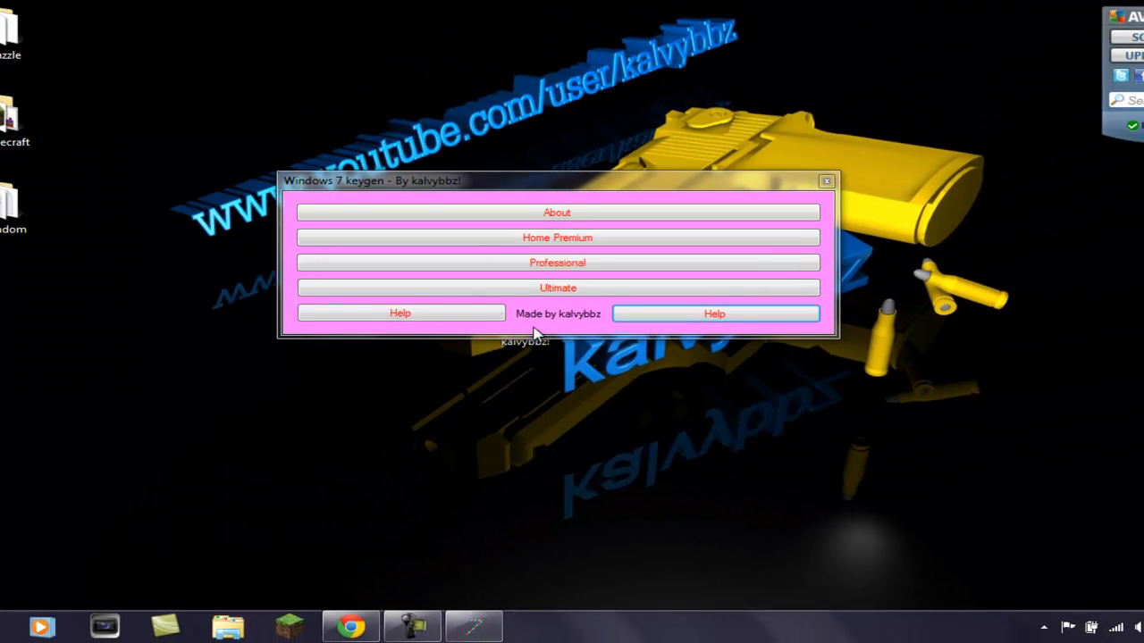
Step: Close the keygen and drag its desktop icon into the left column under the others
{"action": "left_click", "coordinate": [825, 180]}
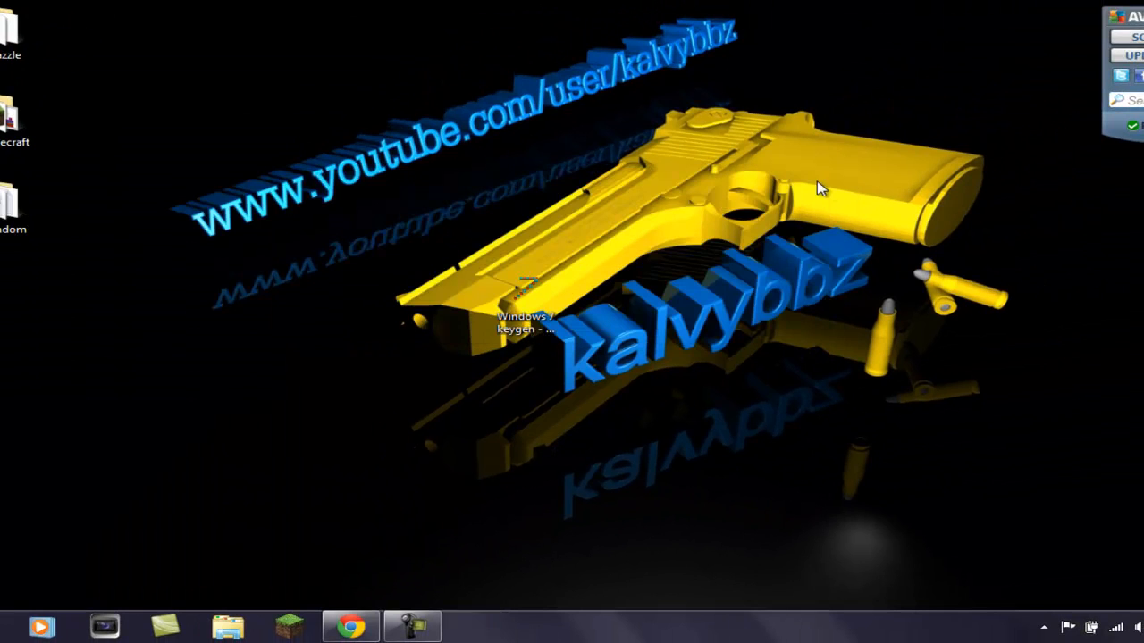
{"action": "mouse_move", "coordinate": [423, 231]}
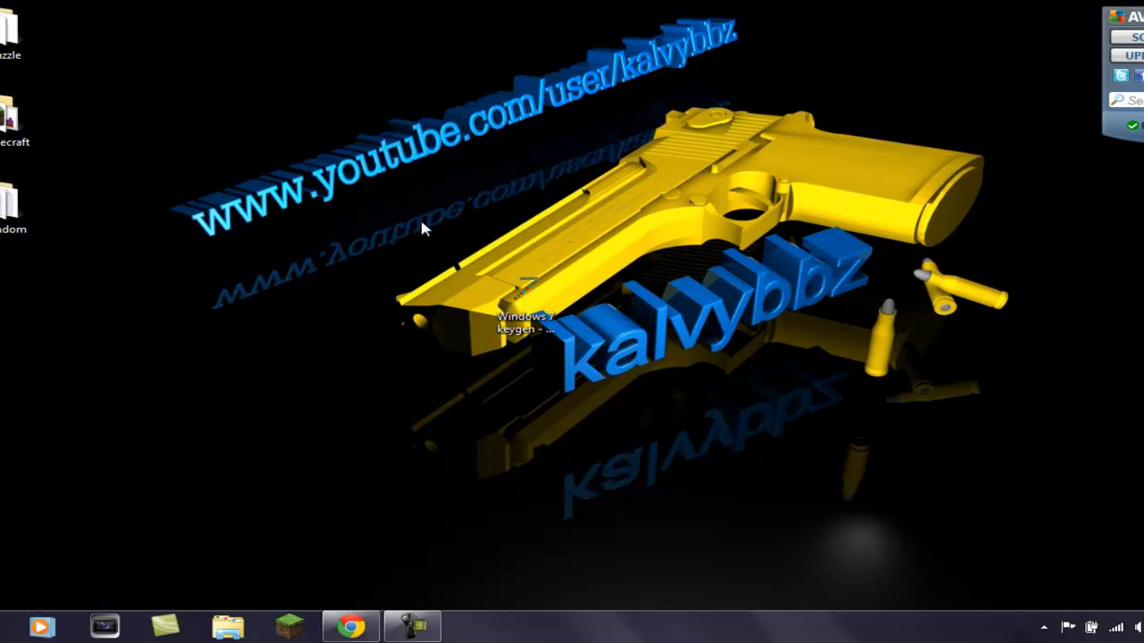
{"action": "left_click", "coordinate": [525, 303]}
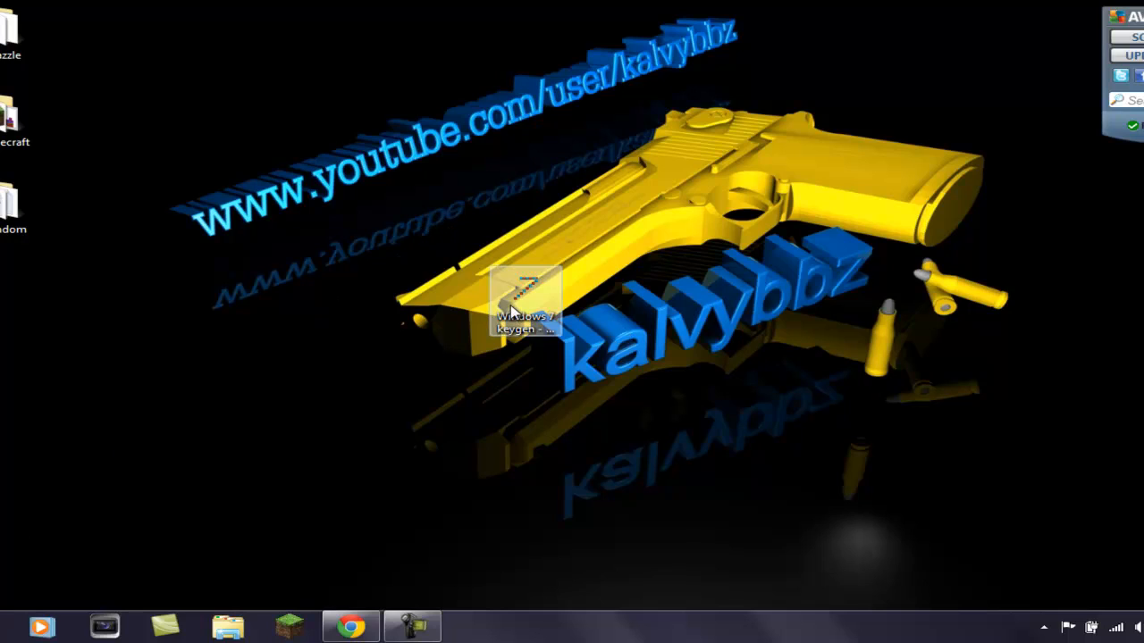
{"action": "left_click_drag", "start_coordinate": [527, 304], "coordinate": [13, 313]}
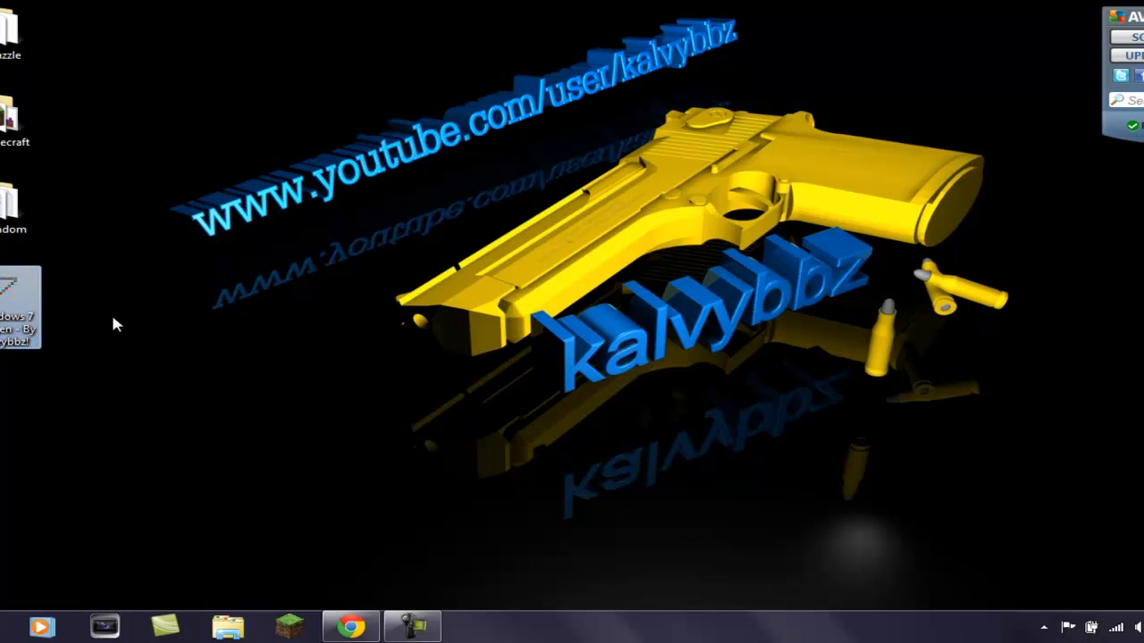